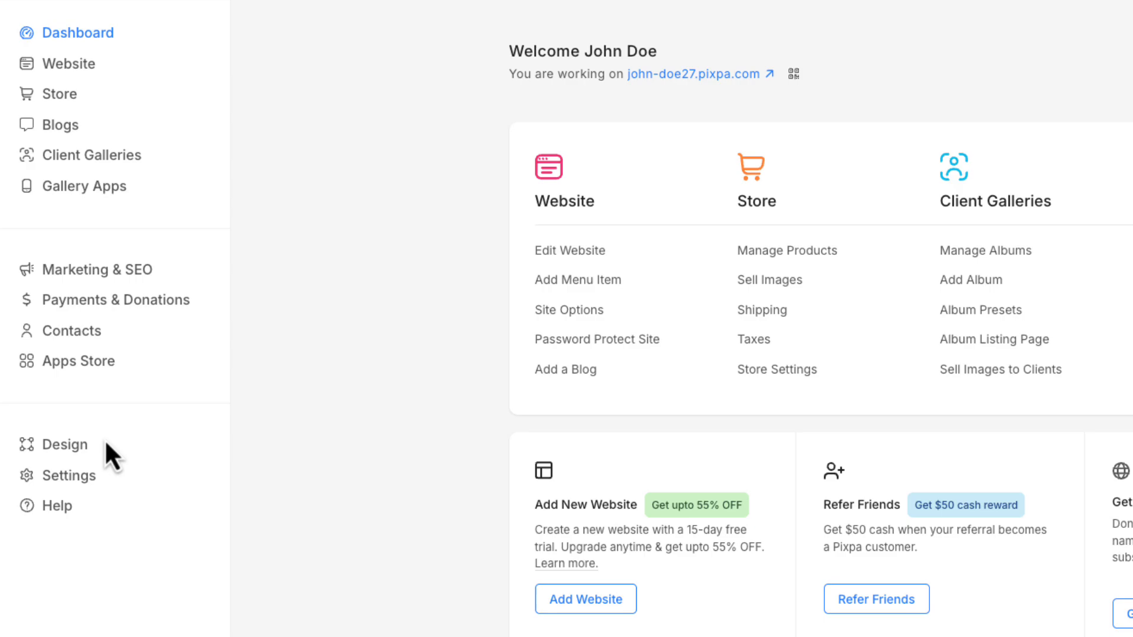
- Open the Design editor from the dashboard sidebar, with the live site preview beside it
{"action": "left_click", "coordinate": [70, 444]}
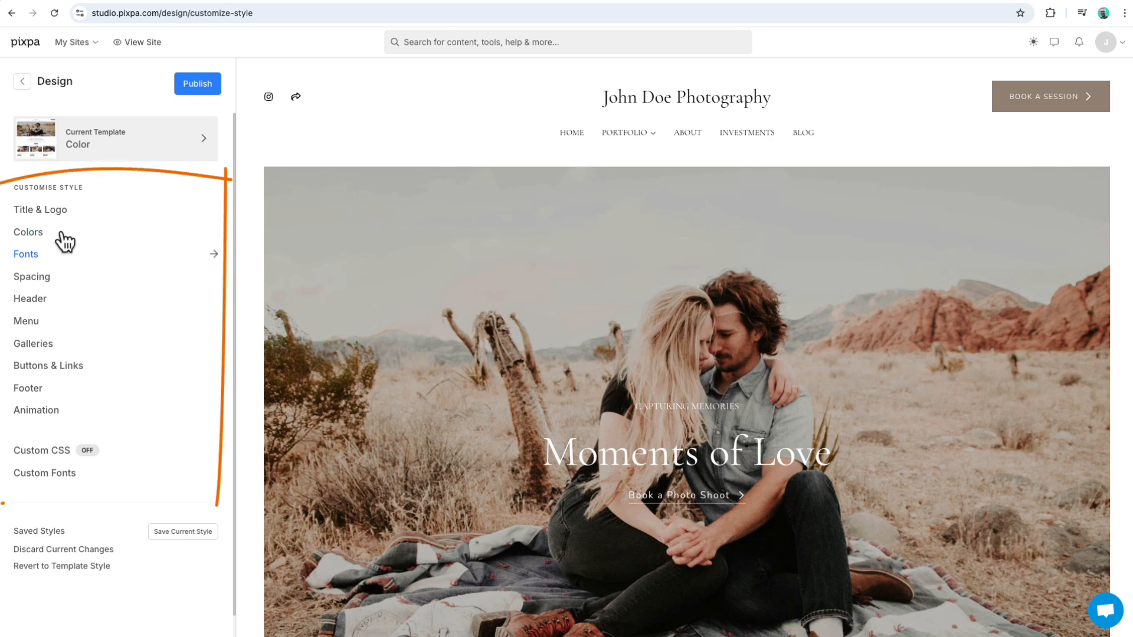
{"action": "mouse_move", "coordinate": [30, 298]}
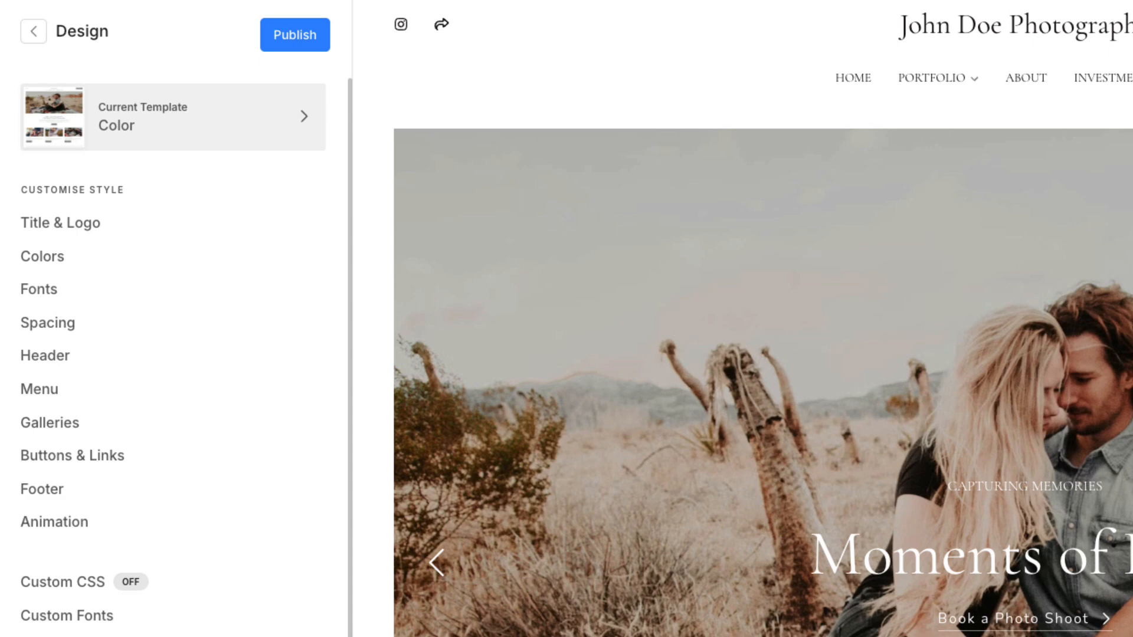
{"action": "mouse_move", "coordinate": [222, 148]}
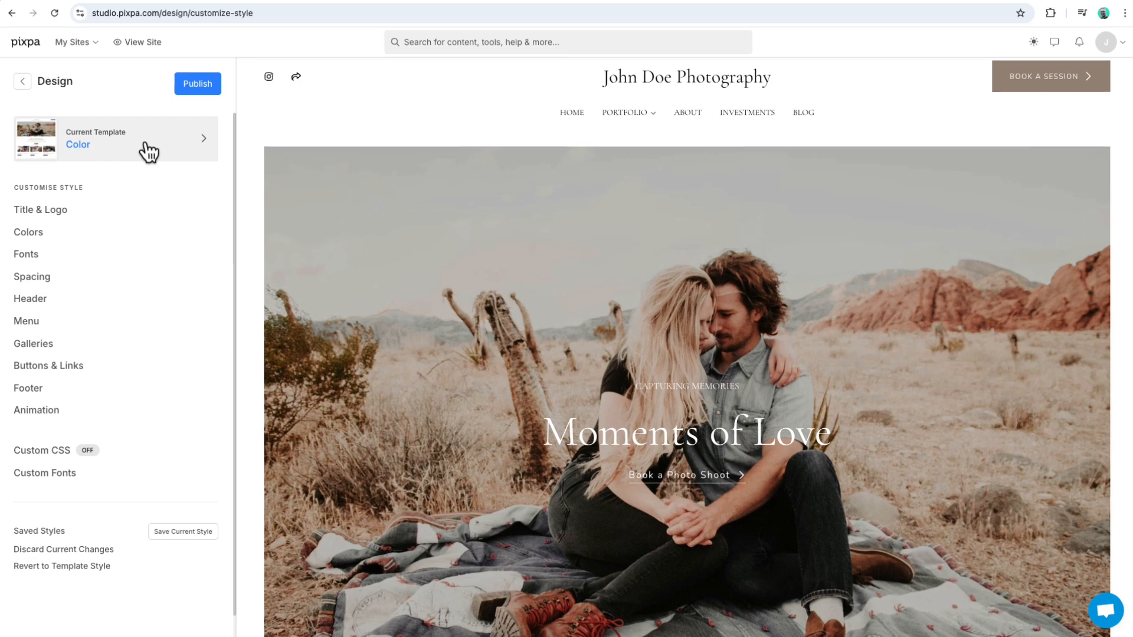
- Open the Template settings, showing Color as current and Prism as previously used
{"action": "left_click", "coordinate": [115, 138]}
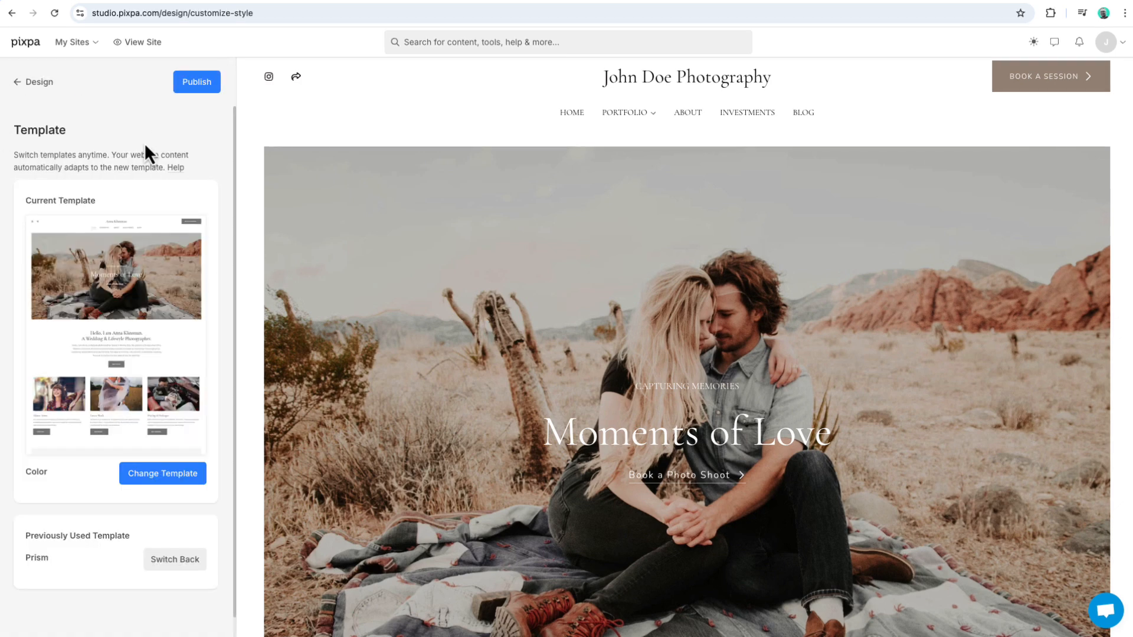
{"action": "mouse_move", "coordinate": [228, 359]}
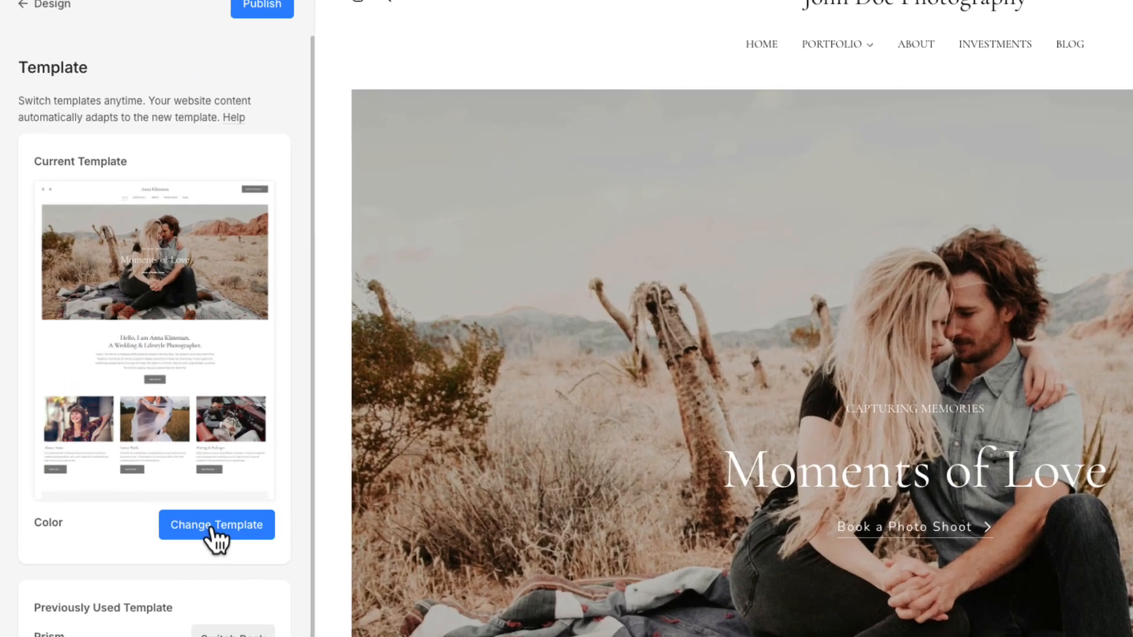
{"action": "scroll", "scroll_direction": "down", "scroll_amount": 3}
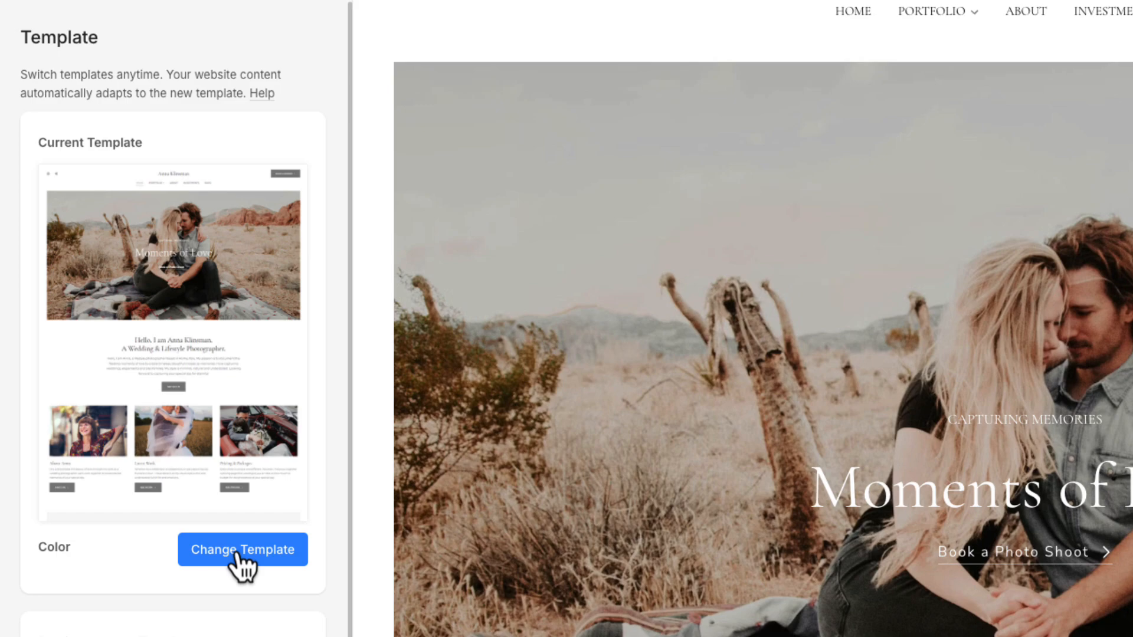
- Browse the Change Template gallery down to the Prism template card
{"action": "left_click", "coordinate": [242, 549]}
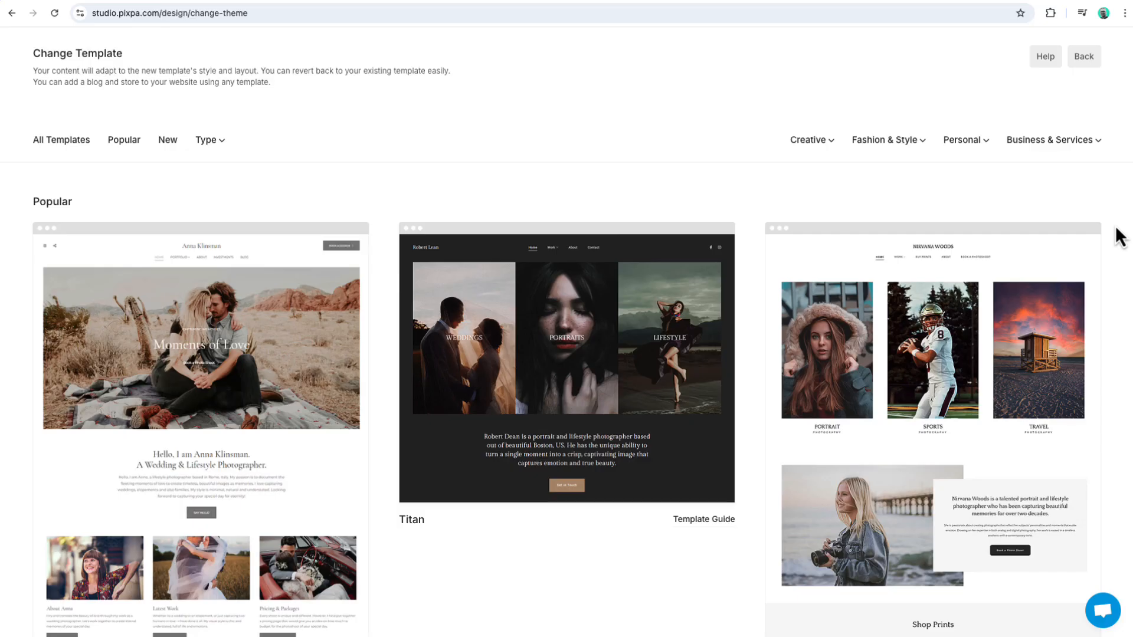
{"action": "mouse_move", "coordinate": [723, 219]}
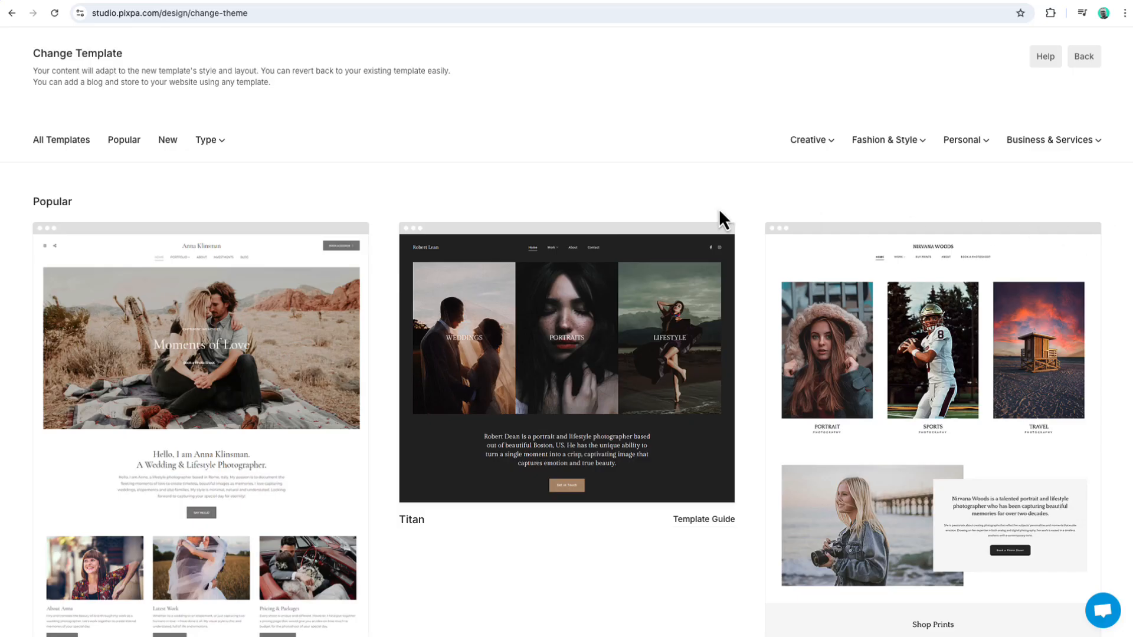
{"action": "mouse_move", "coordinate": [226, 201]}
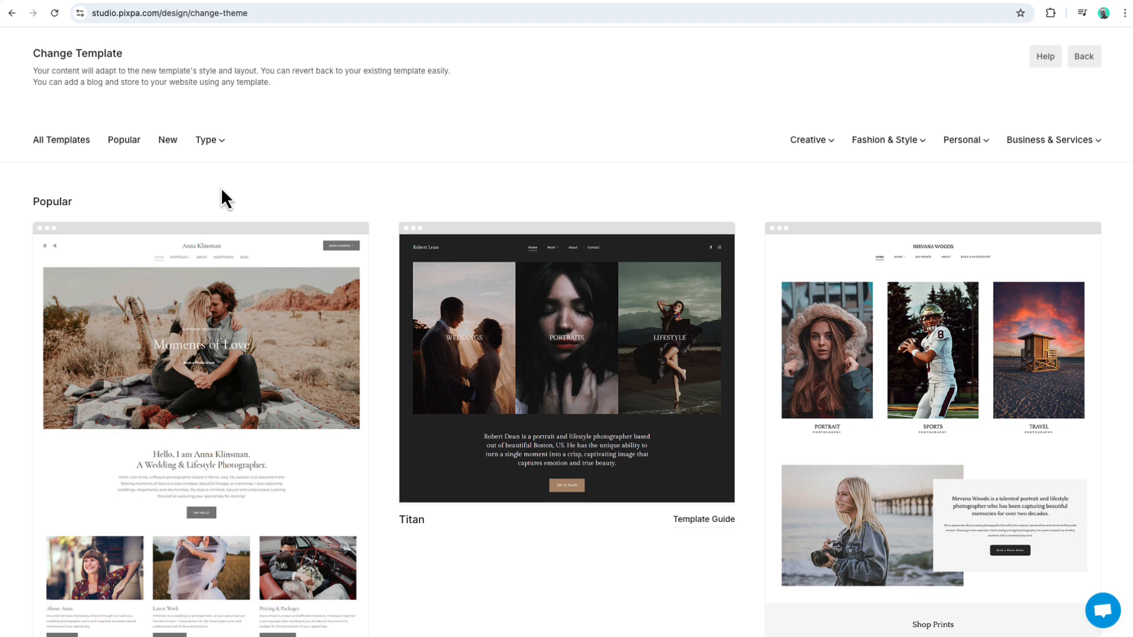
{"action": "left_click", "coordinate": [206, 139]}
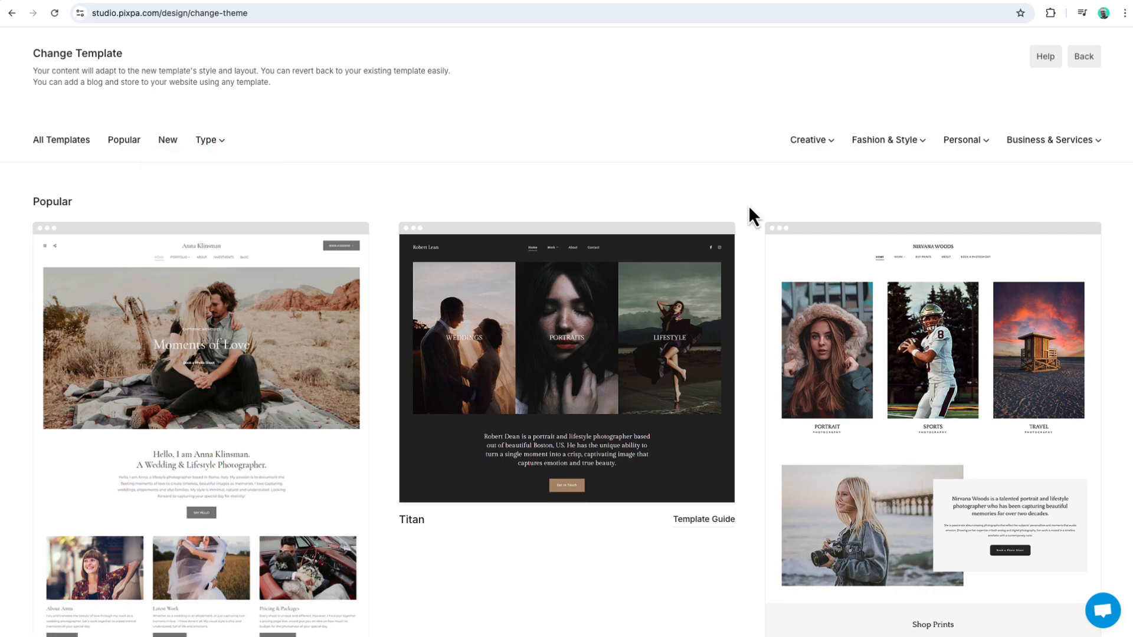
{"action": "scroll", "scroll_direction": "down", "scroll_amount": 3}
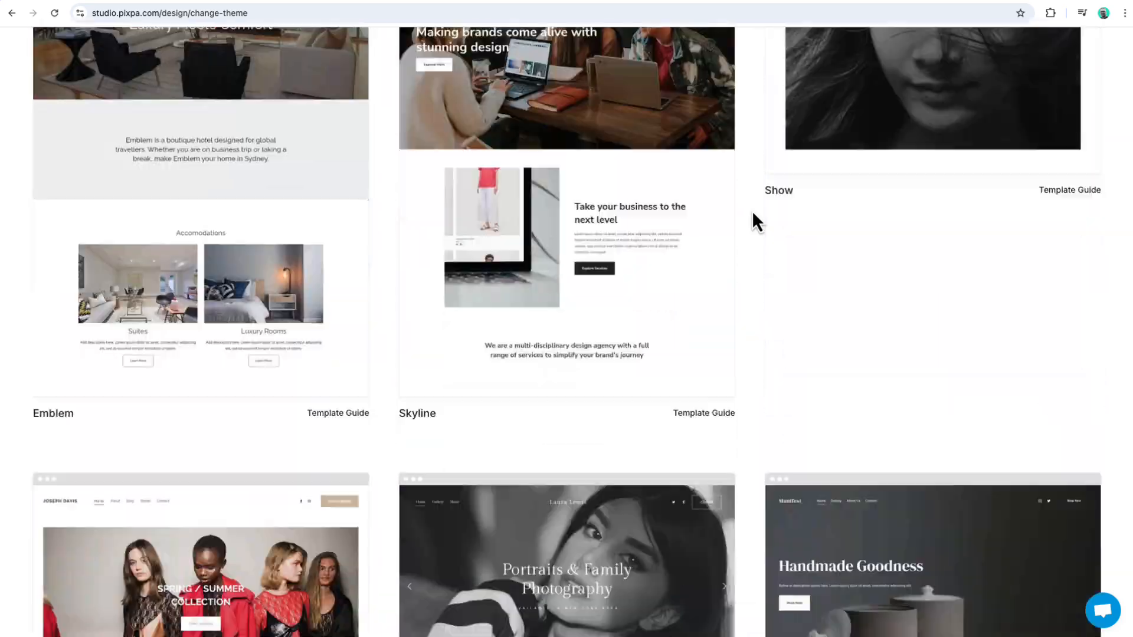
{"action": "scroll", "scroll_direction": "down", "scroll_amount": 3}
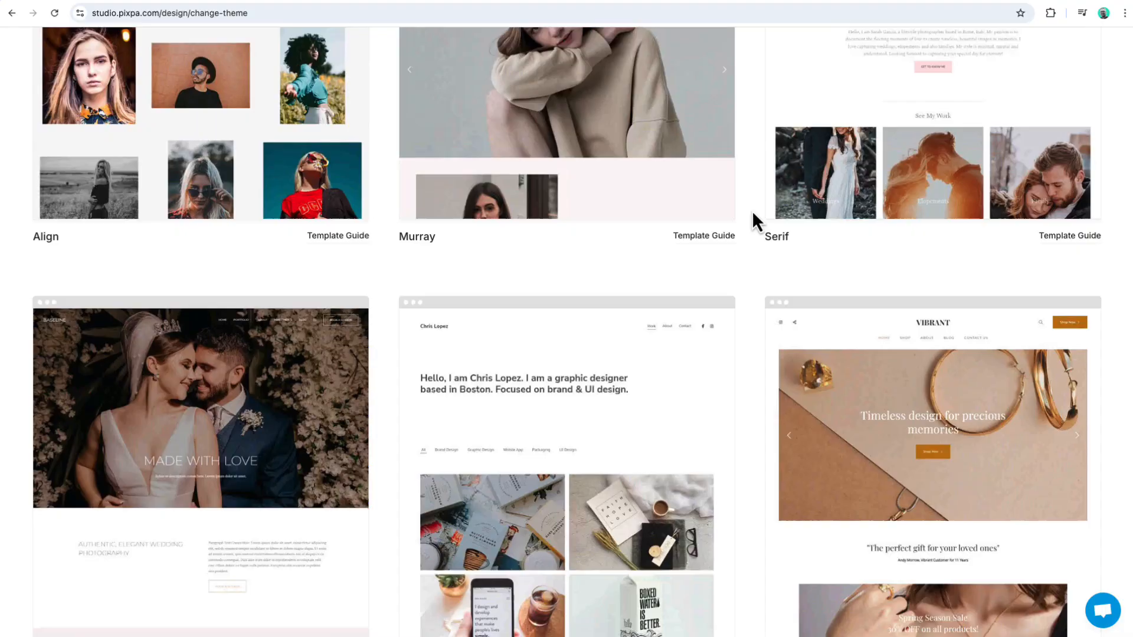
{"action": "scroll", "scroll_direction": "down", "scroll_amount": 3}
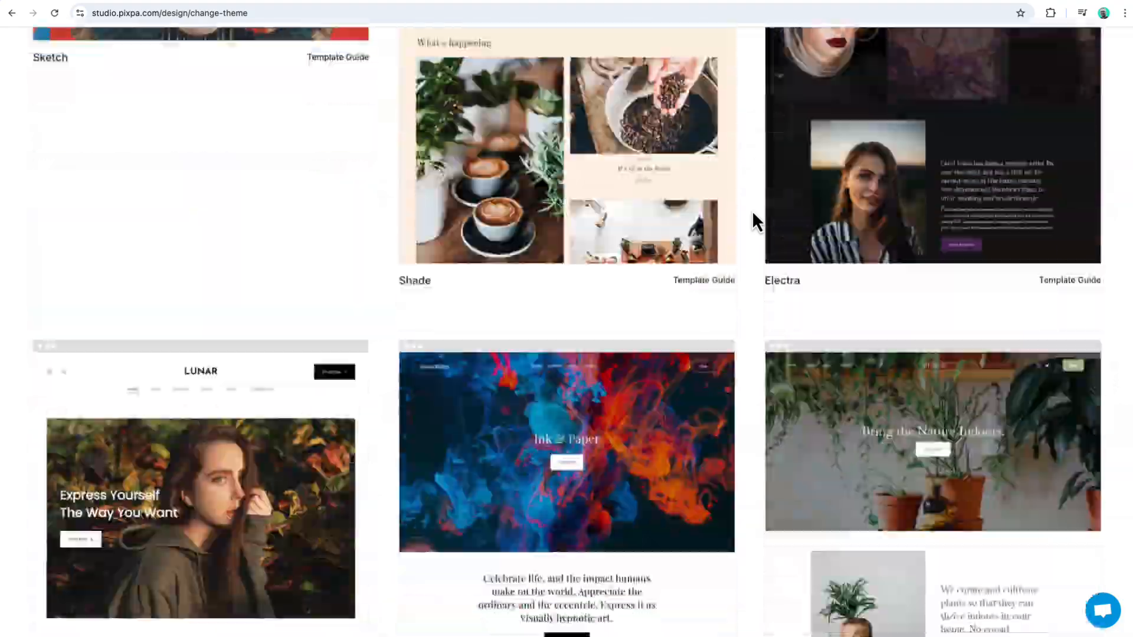
{"action": "scroll", "scroll_direction": "down", "scroll_amount": 3}
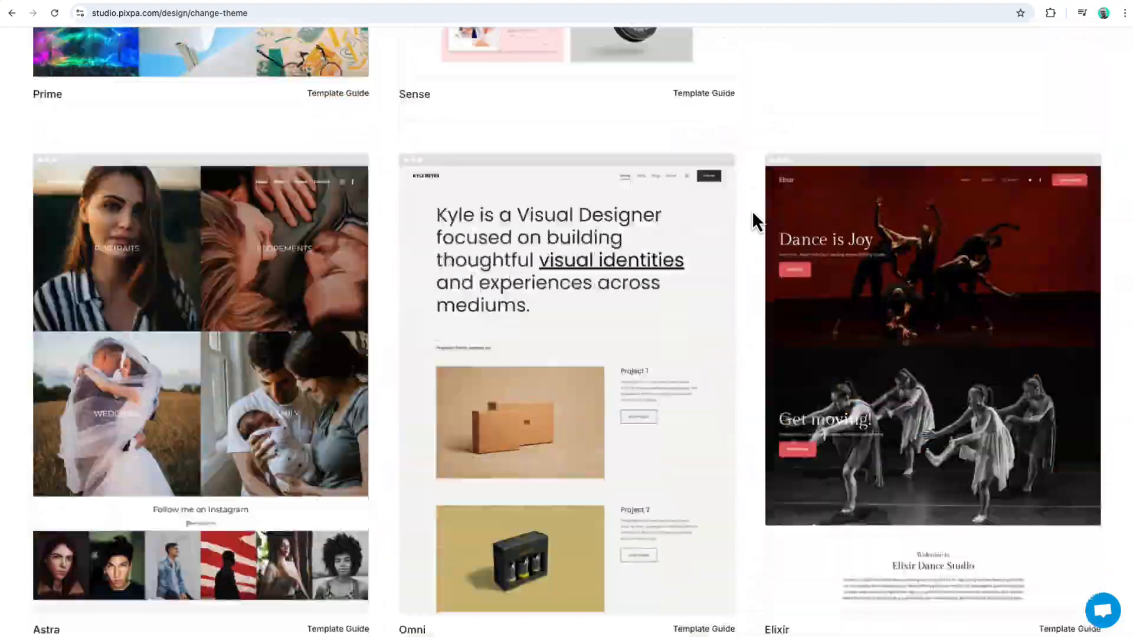
{"action": "scroll", "scroll_direction": "down", "scroll_amount": 3}
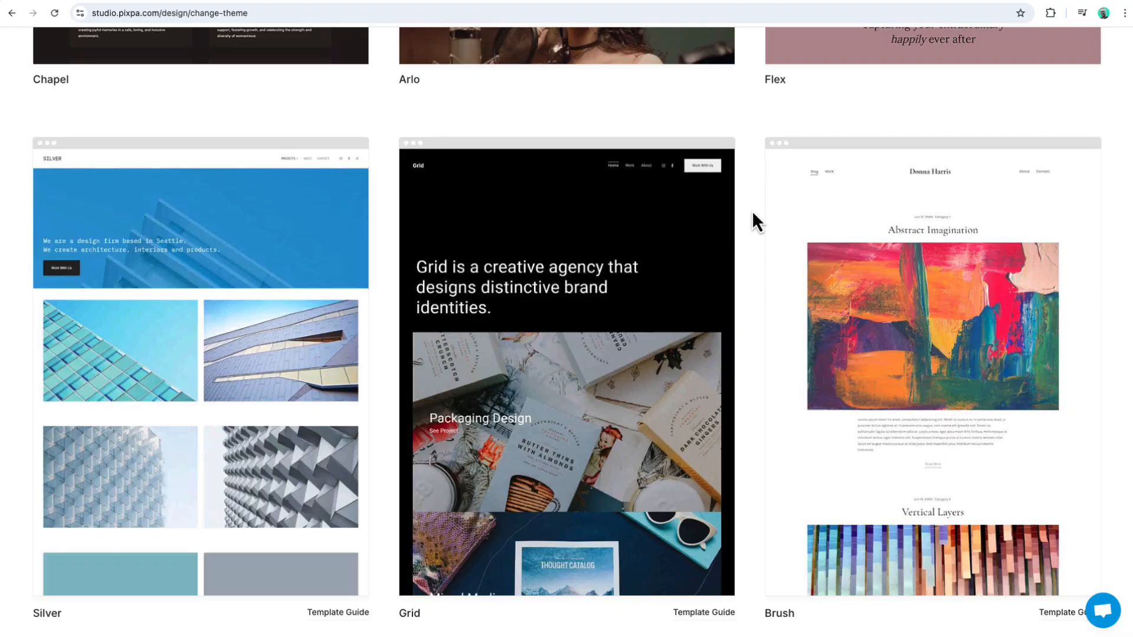
{"action": "scroll", "scroll_direction": "down", "scroll_amount": 3}
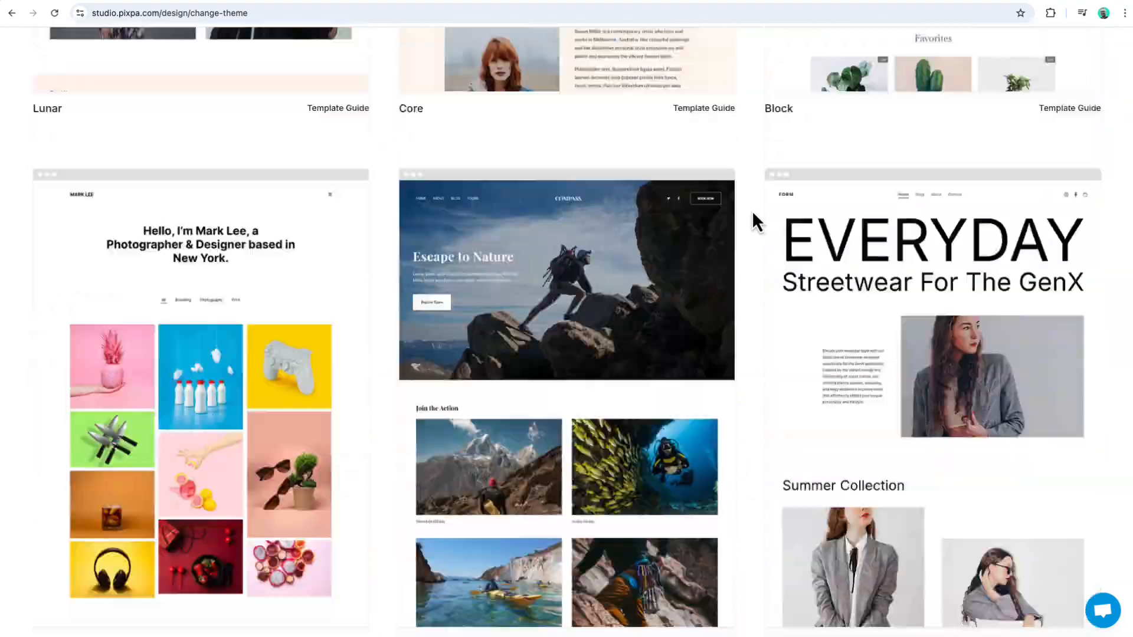
{"action": "scroll", "scroll_direction": "up", "scroll_amount": 3}
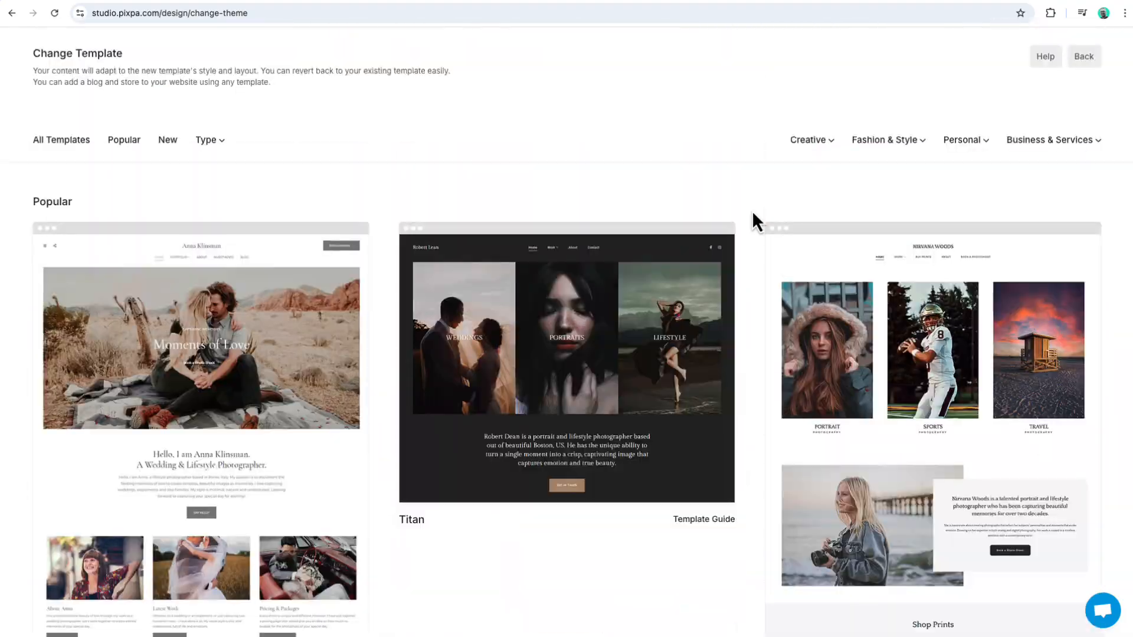
{"action": "scroll", "scroll_direction": "down", "scroll_amount": 3}
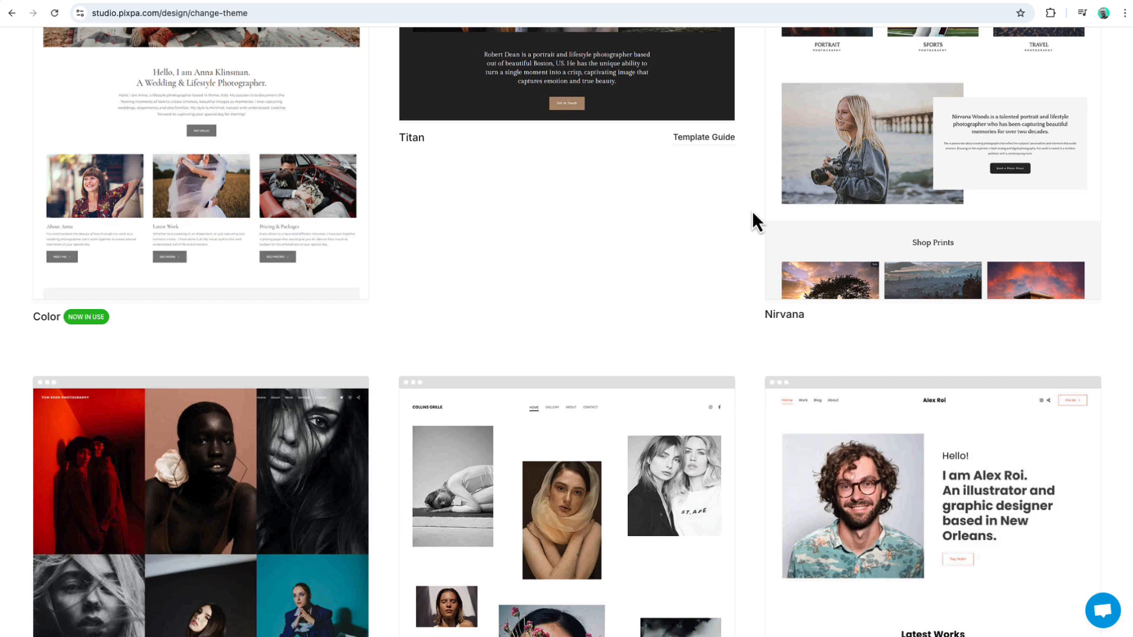
{"action": "scroll", "scroll_direction": "down", "scroll_amount": 3}
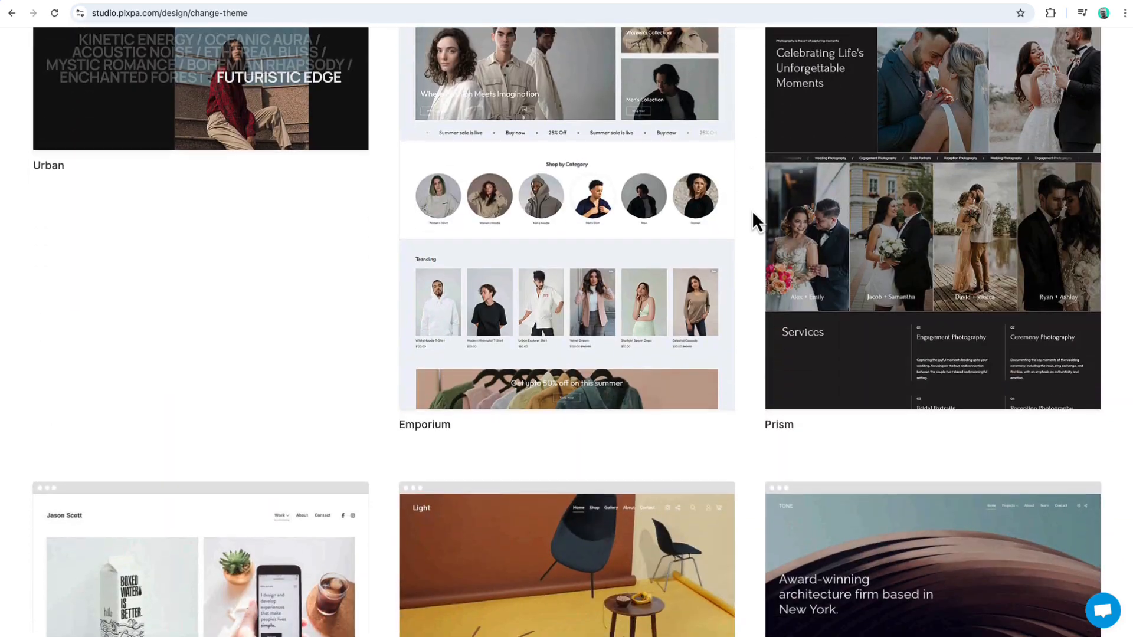
{"action": "scroll", "scroll_direction": "up", "scroll_amount": 3}
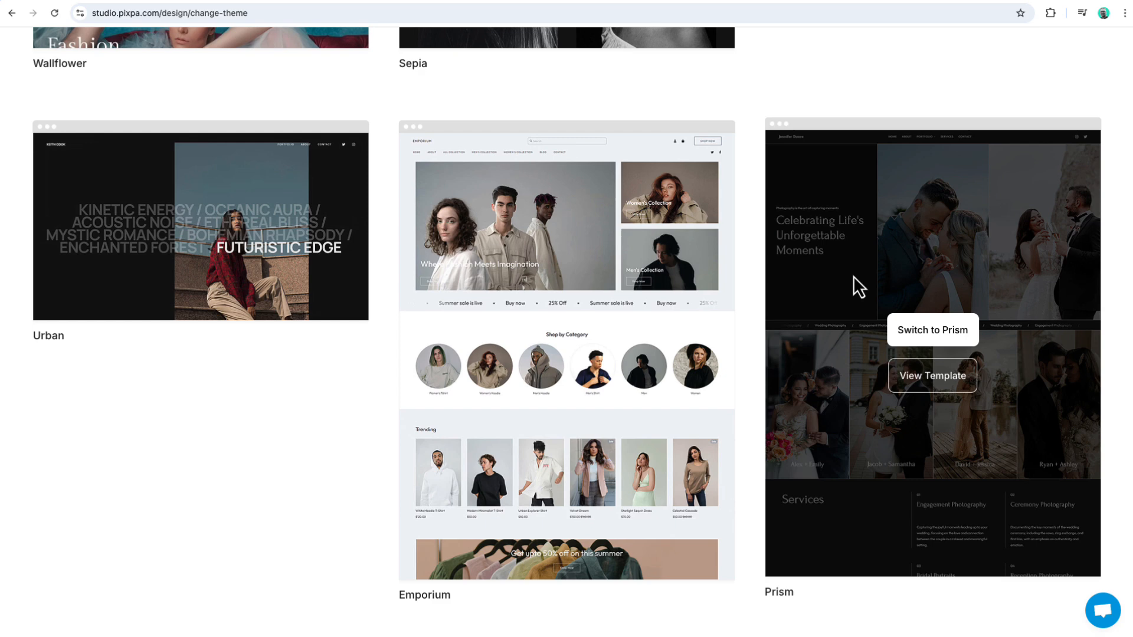
{"action": "mouse_move", "coordinate": [955, 347]}
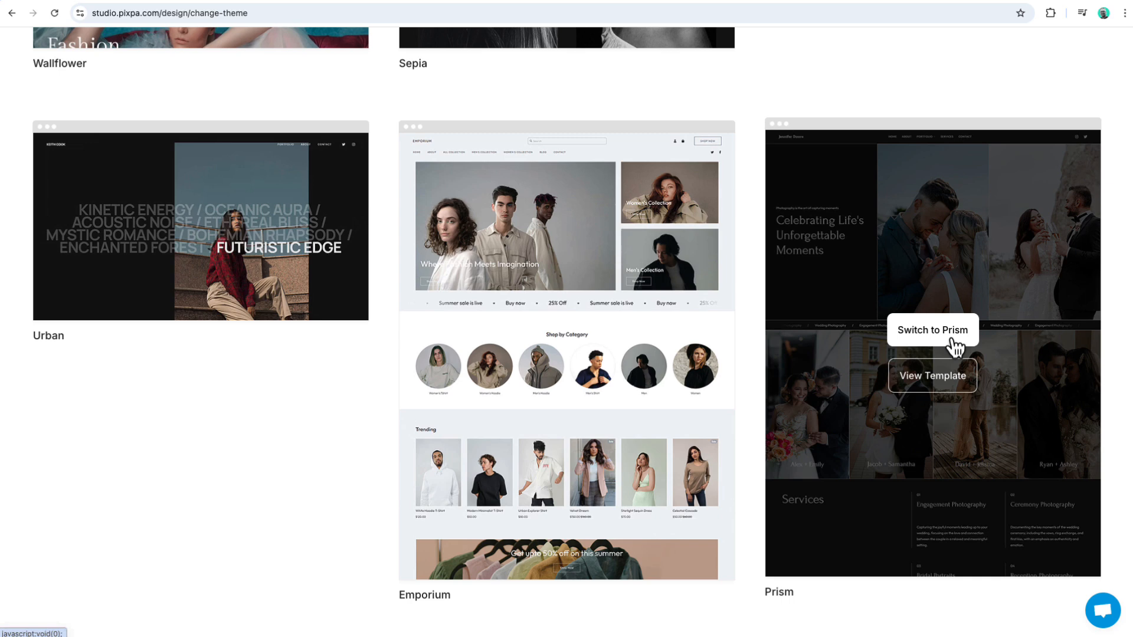
- Switch the site to Prism with 'Copy template's homepage to my site menu' turned off
{"action": "left_click", "coordinate": [931, 330]}
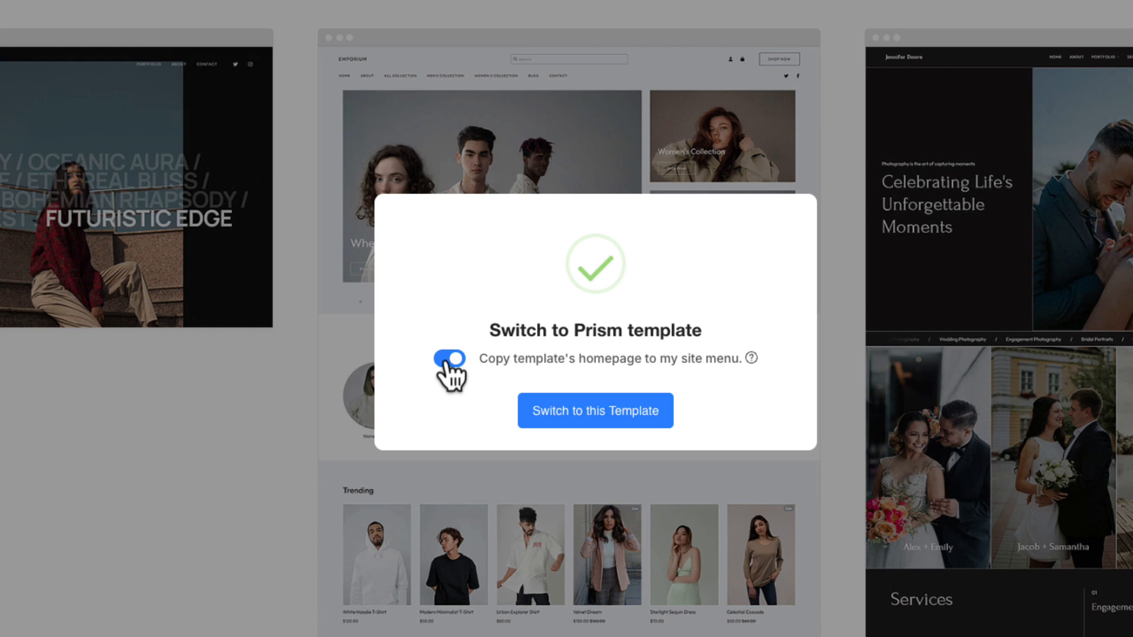
{"action": "left_click", "coordinate": [447, 359]}
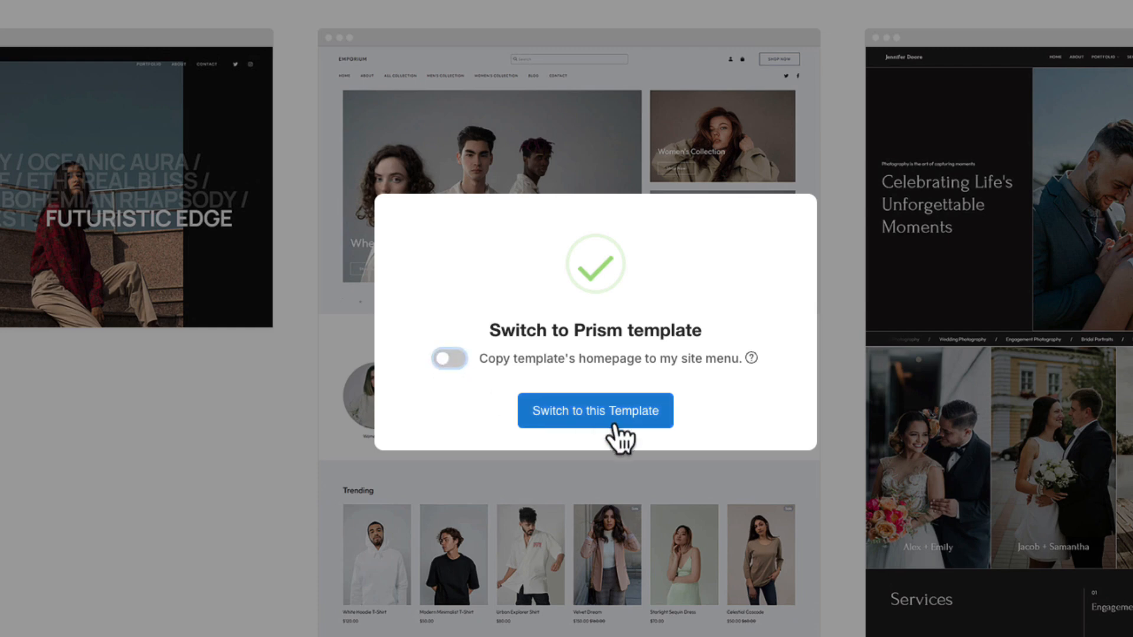
{"action": "left_click", "coordinate": [595, 410]}
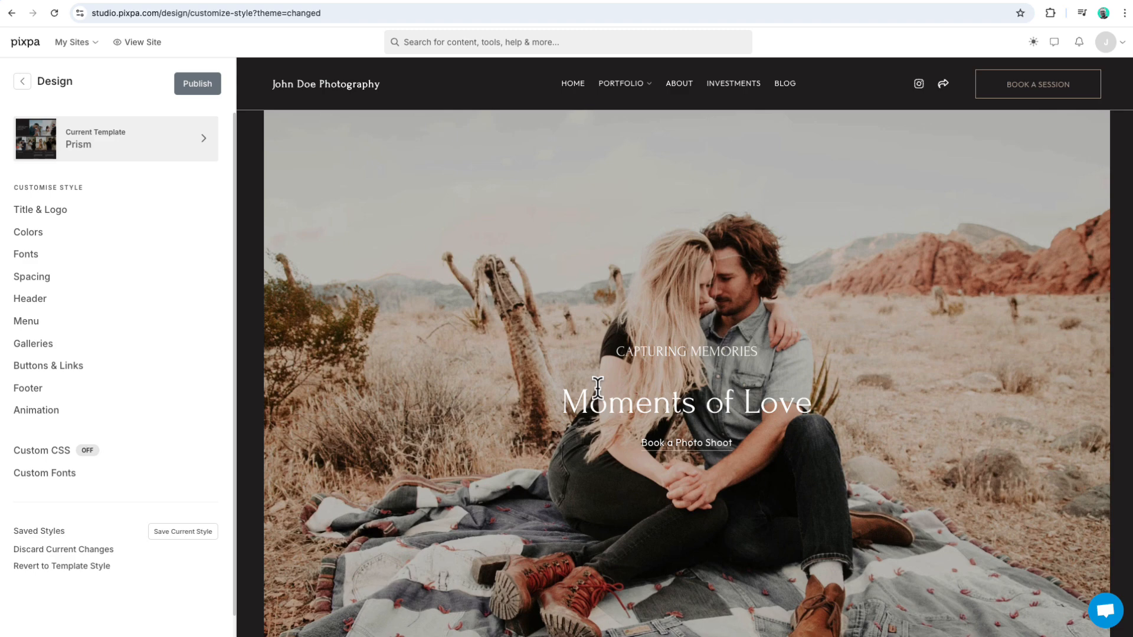
{"action": "mouse_move", "coordinate": [1028, 405]}
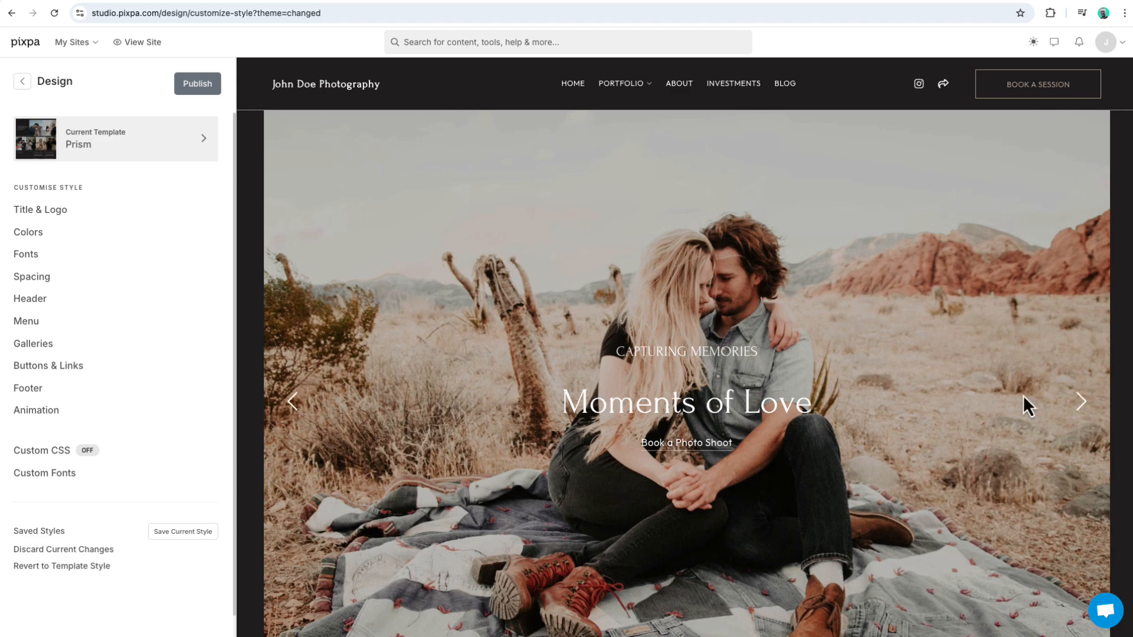
{"action": "scroll", "scroll_direction": "down", "scroll_amount": 3}
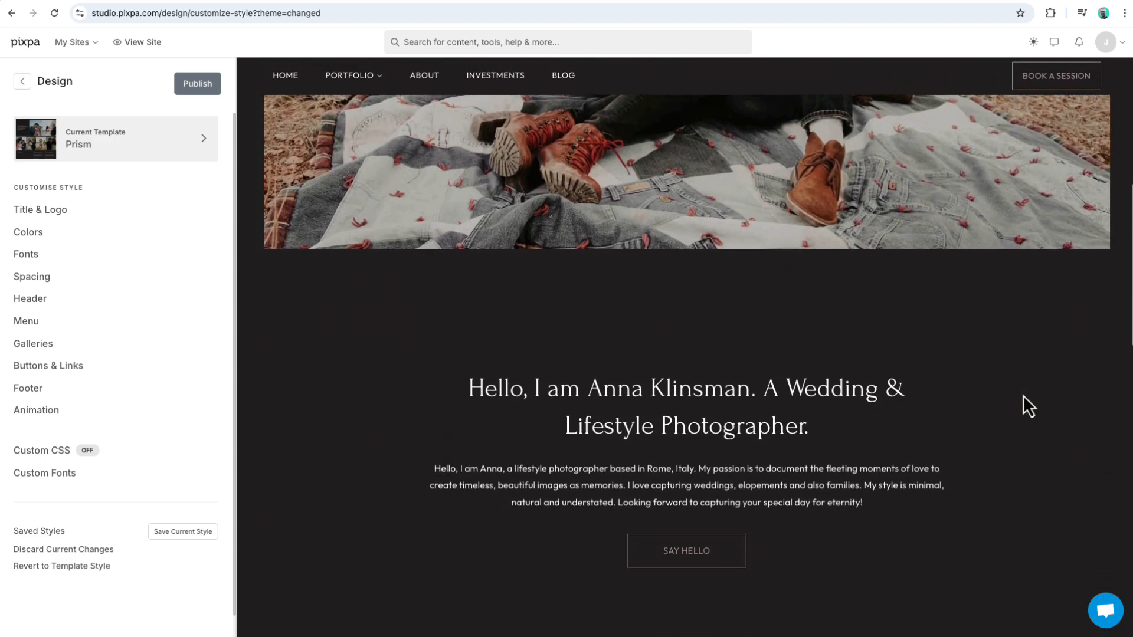
{"action": "scroll", "scroll_direction": "down", "scroll_amount": 3}
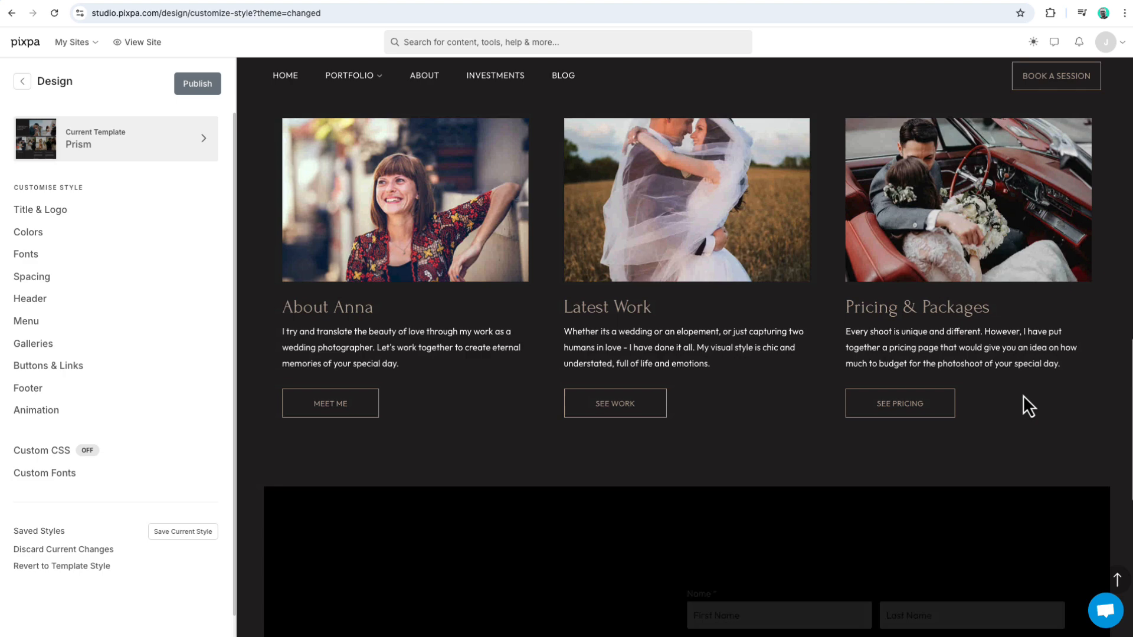
{"action": "scroll", "scroll_direction": "down", "scroll_amount": 3}
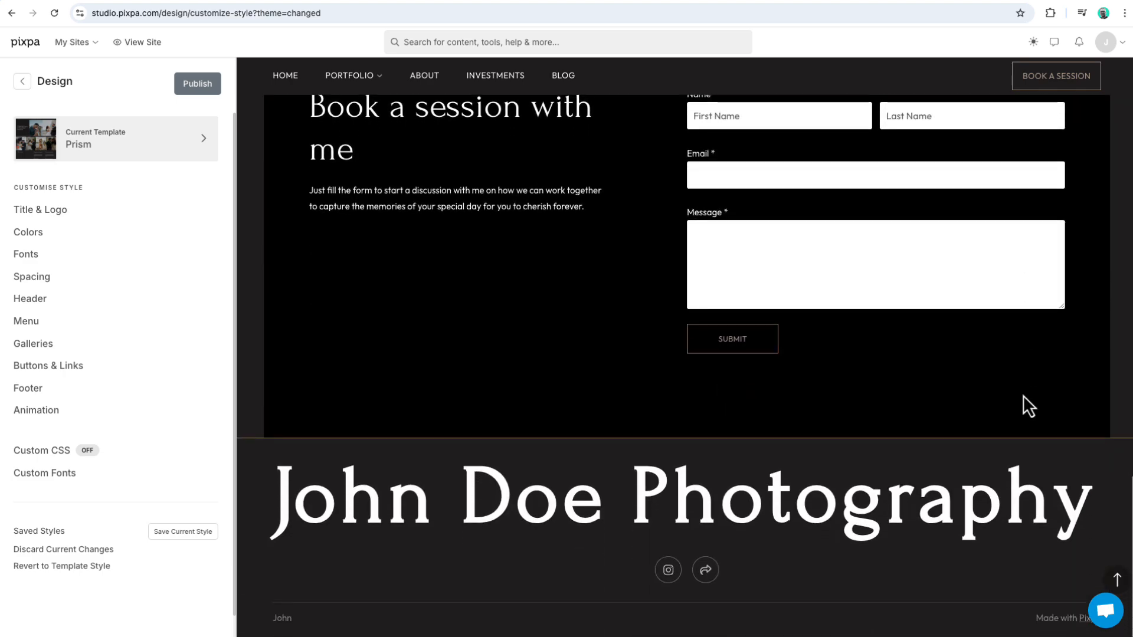
{"action": "scroll", "scroll_direction": "up", "scroll_amount": 3}
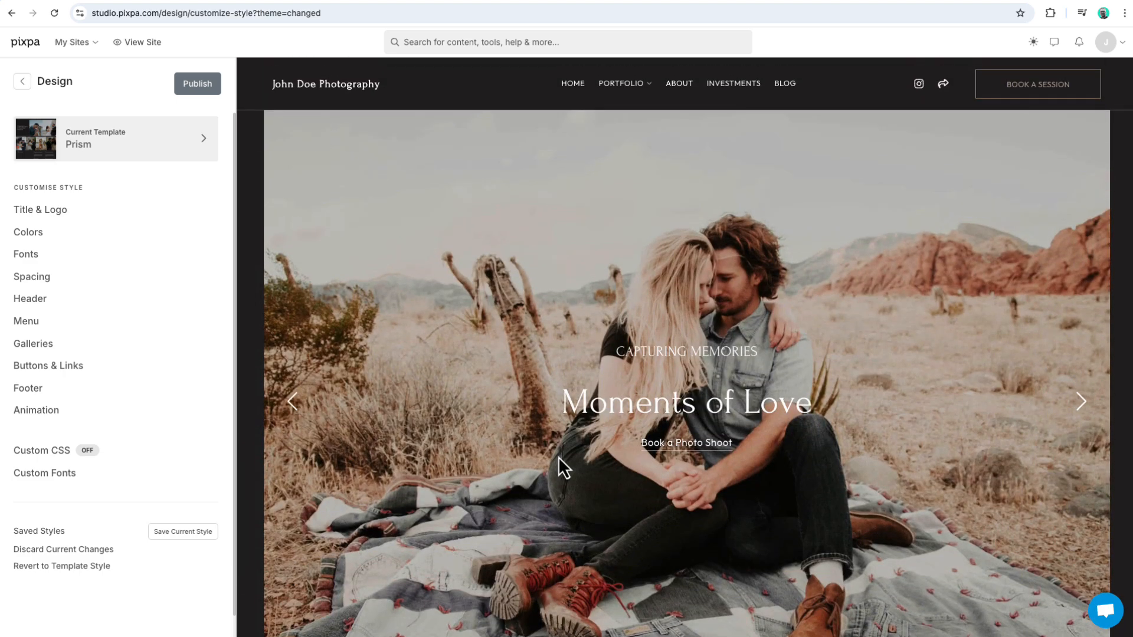
{"action": "mouse_move", "coordinate": [138, 145]}
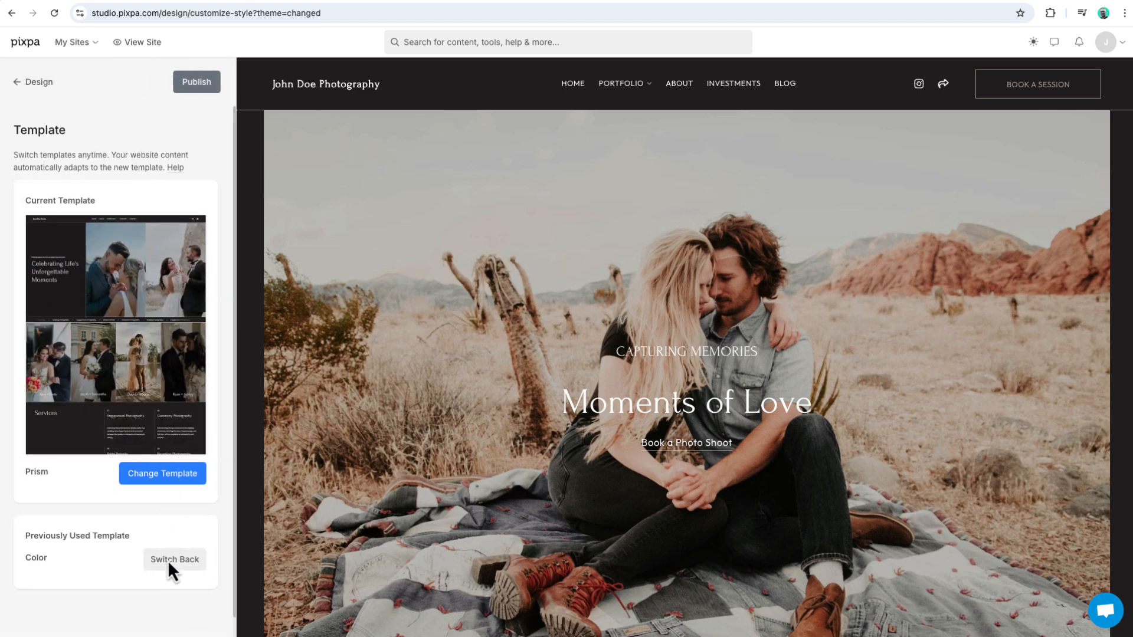
{"action": "mouse_move", "coordinate": [173, 570]}
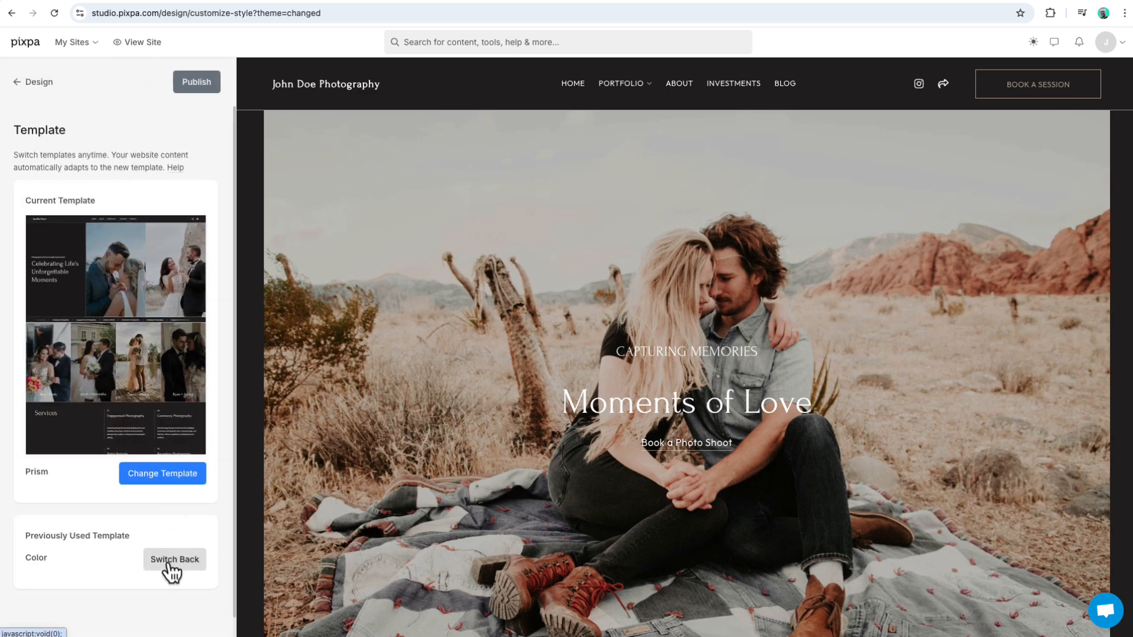
{"action": "left_click", "coordinate": [20, 82]}
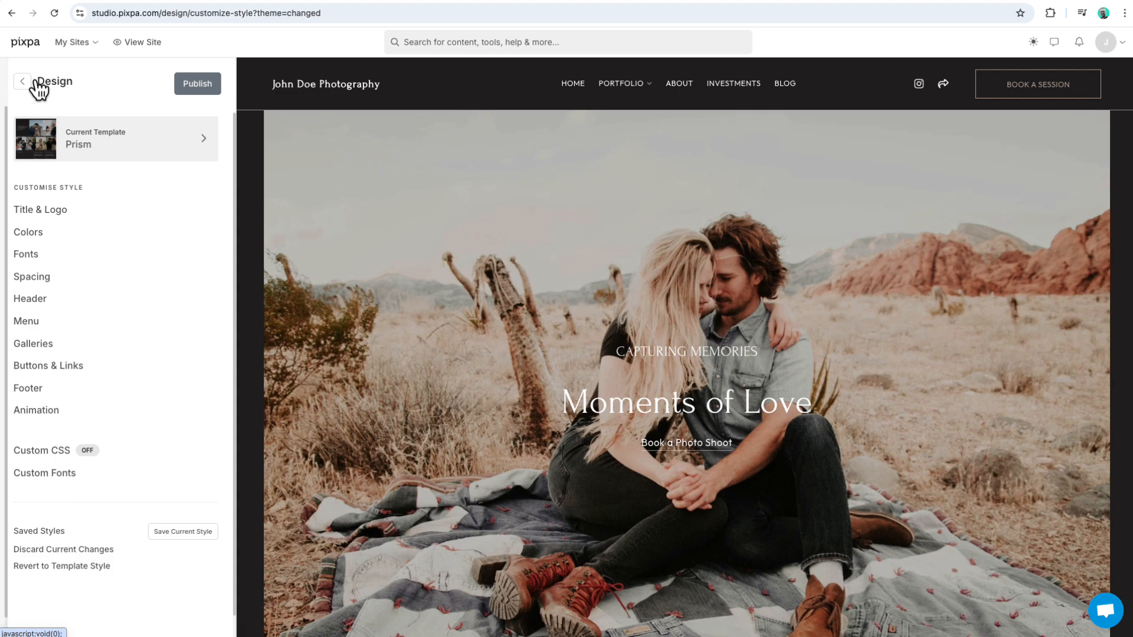
{"action": "mouse_move", "coordinate": [36, 531]}
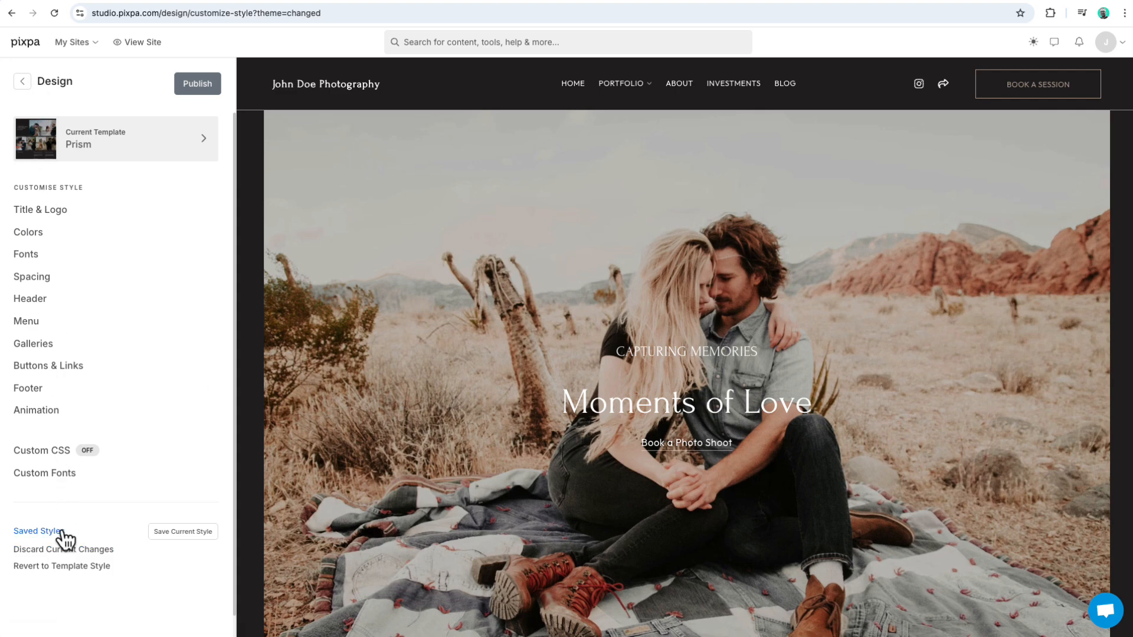
- Apply the Dec 23, 6:26 am 'Color - Modified' saved style and publish
{"action": "left_click", "coordinate": [38, 531]}
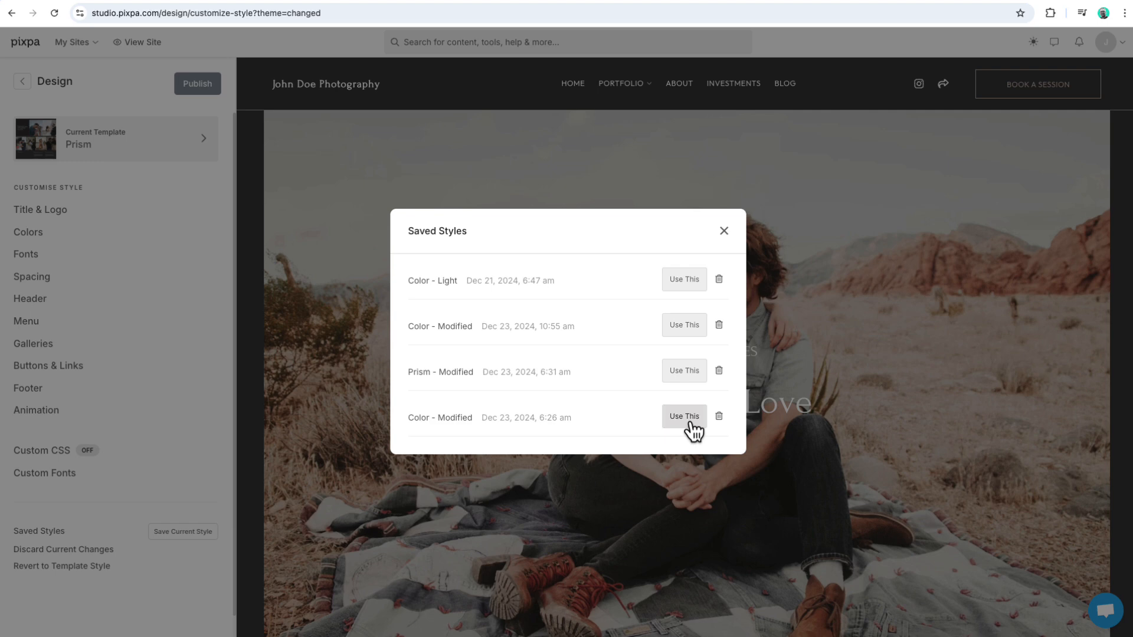
{"action": "left_click", "coordinate": [683, 416]}
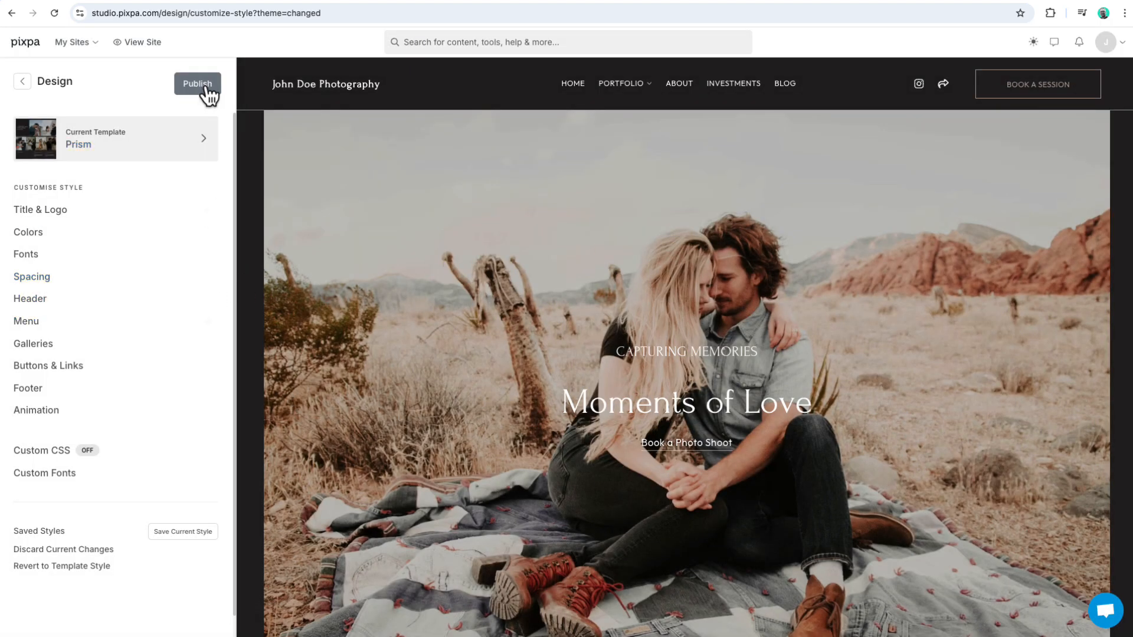
{"action": "left_click", "coordinate": [196, 83]}
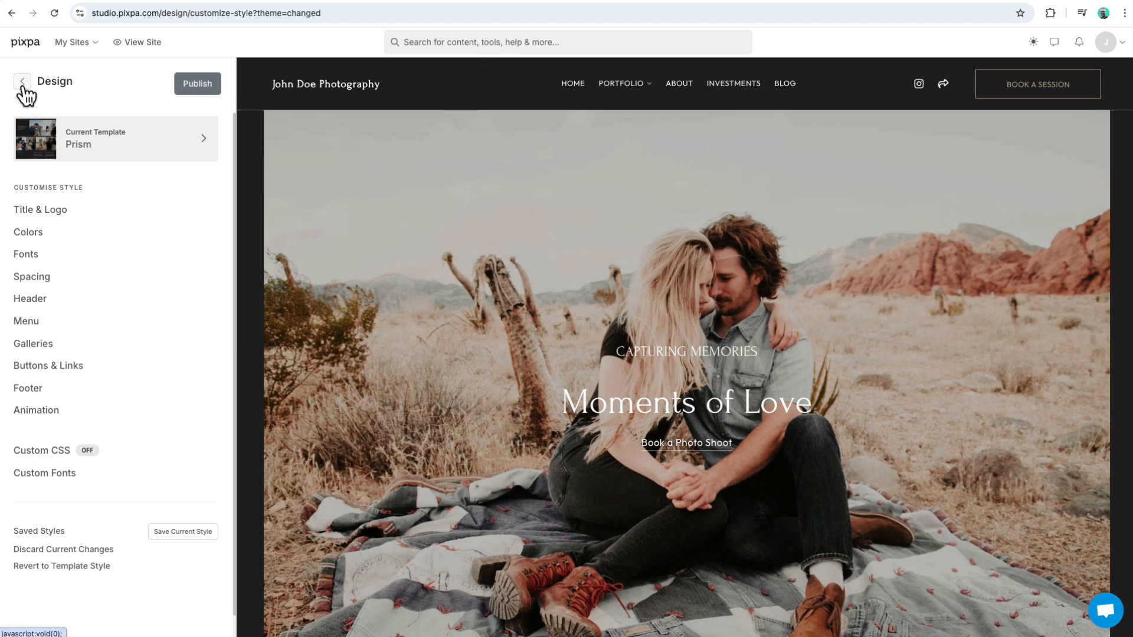
- Exit the Design options and return to the account Dashboard home
{"action": "left_click", "coordinate": [22, 80]}
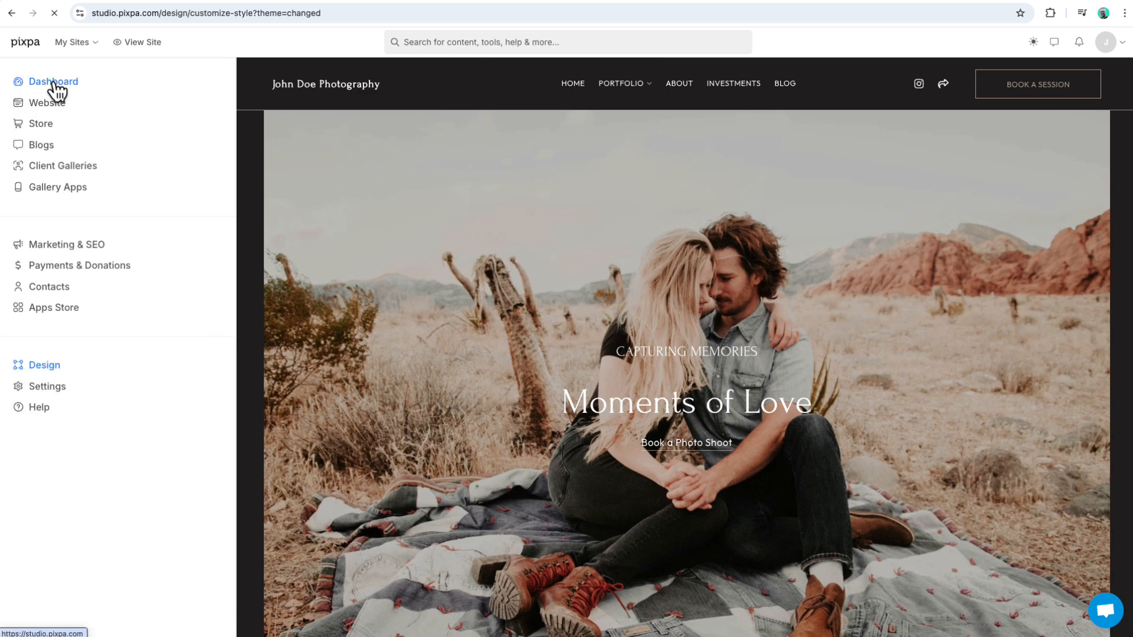
{"action": "left_click", "coordinate": [54, 81]}
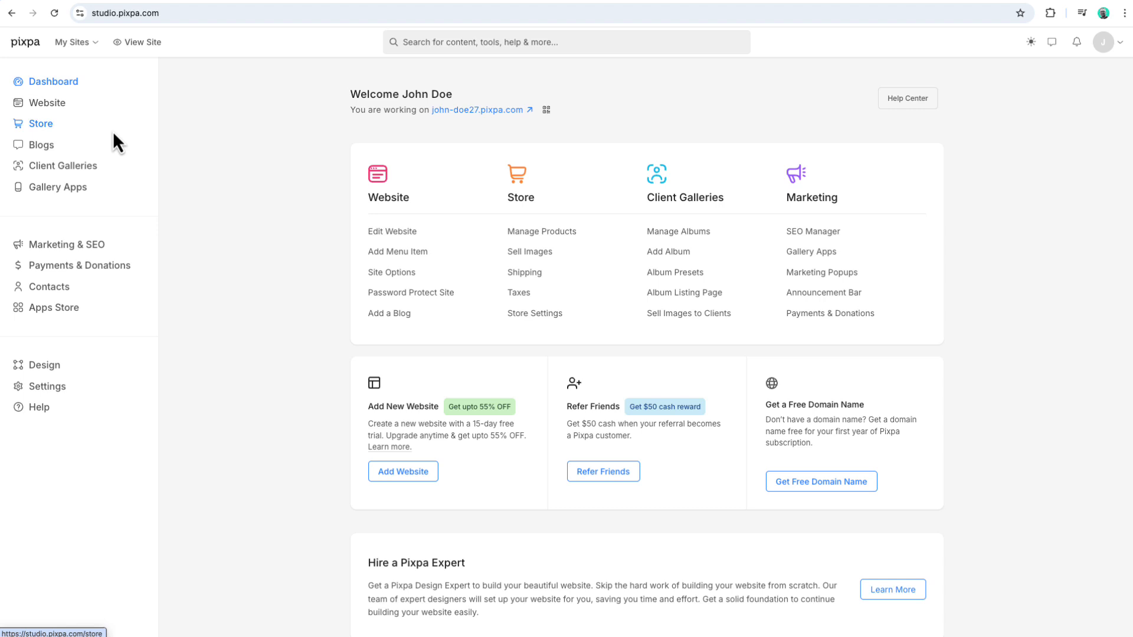